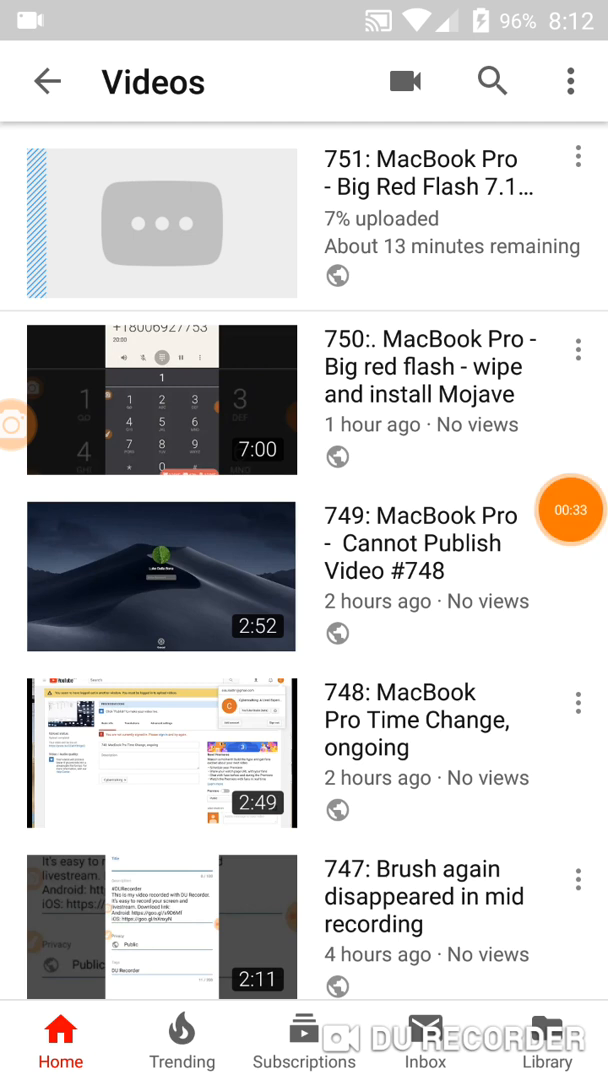
- Go to the phone's home screen, leaving video 751 uploading at 7%
{"action": "left_click", "coordinate": [570, 510]}
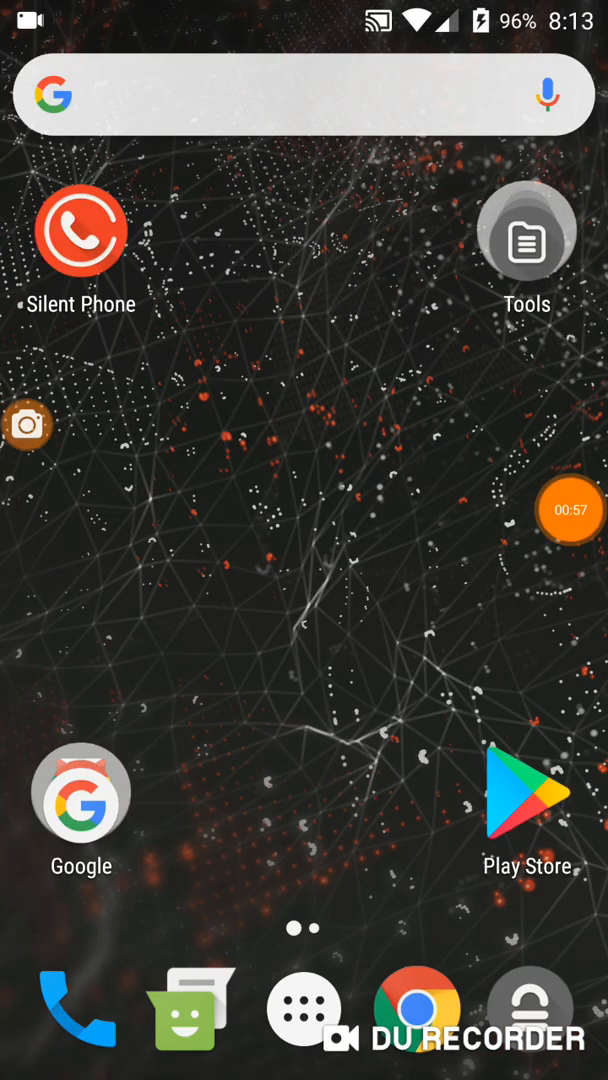
- Launch YouTube from the Google folder to reach the Cyberstalking channel page
{"action": "left_click", "coordinate": [80, 795]}
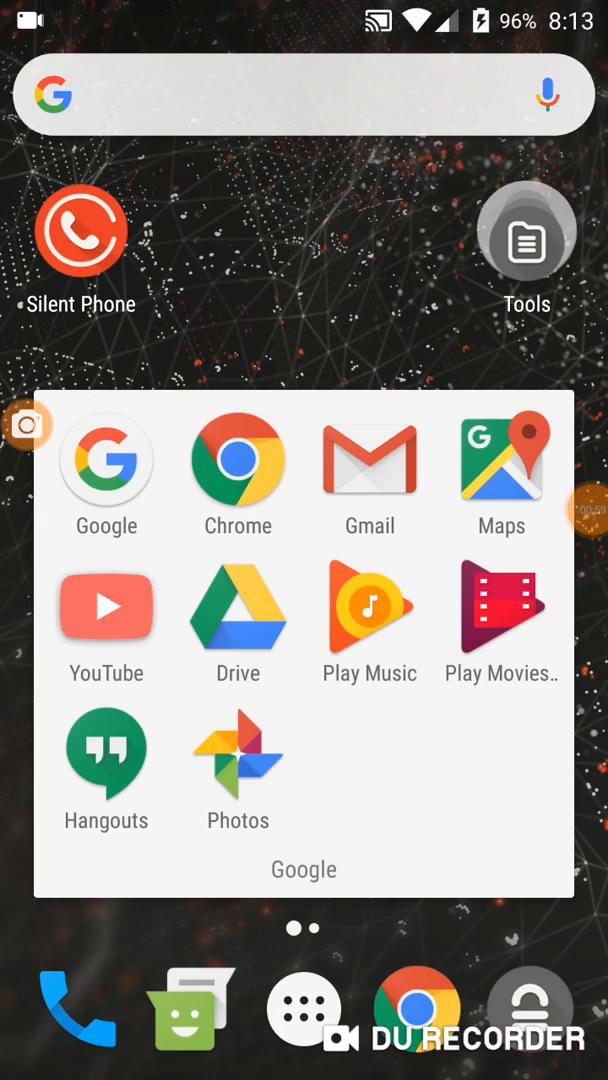
{"action": "left_click", "coordinate": [105, 606]}
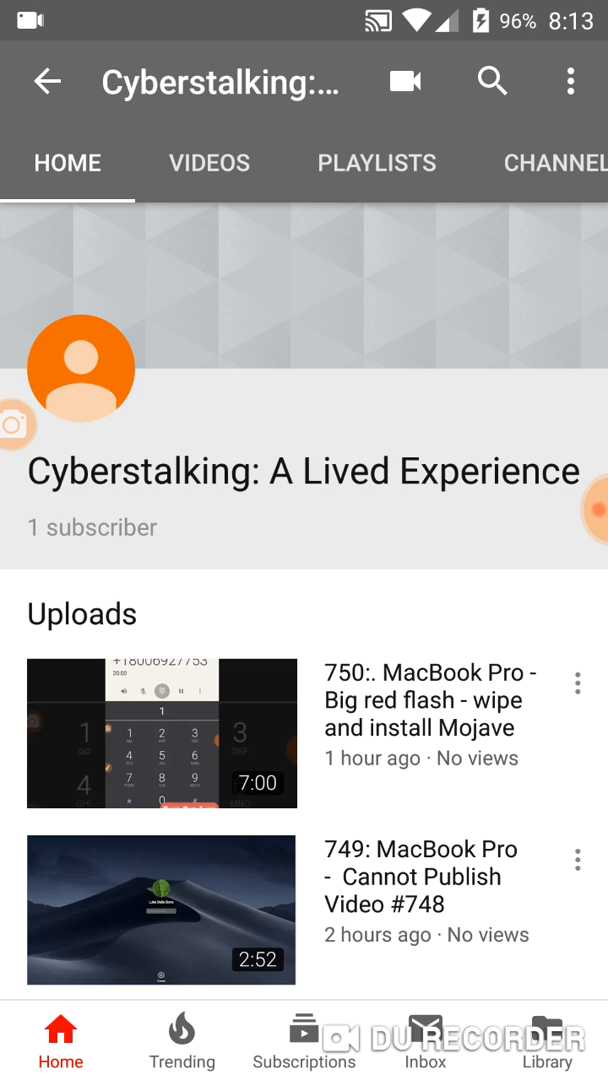
- Check the 750 upload's options, dismiss them, and switch to DU Recorder
{"action": "left_click", "coordinate": [577, 684]}
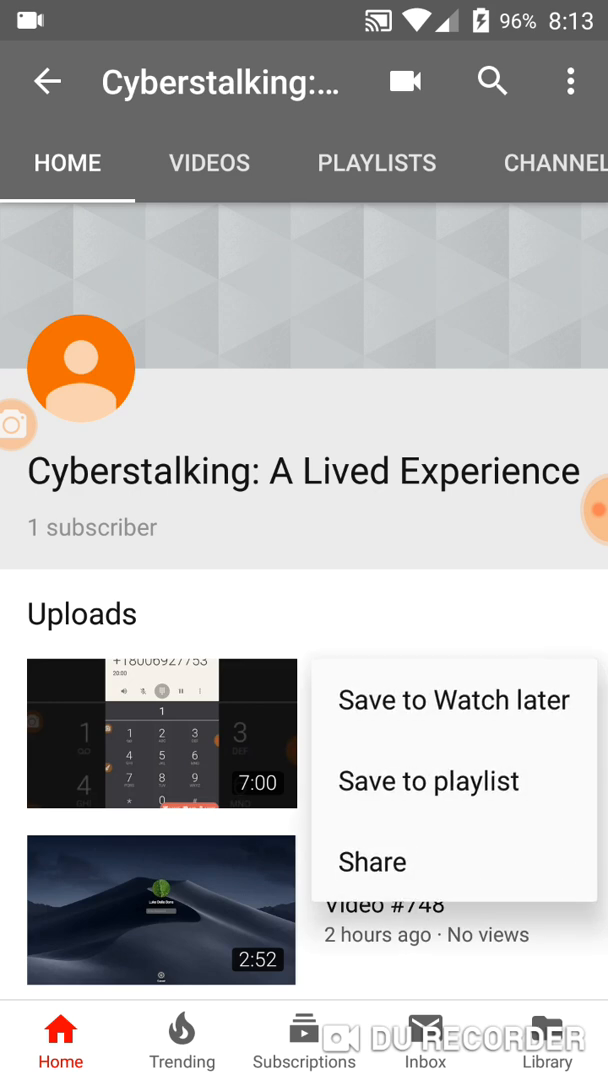
{"action": "left_click", "coordinate": [209, 162]}
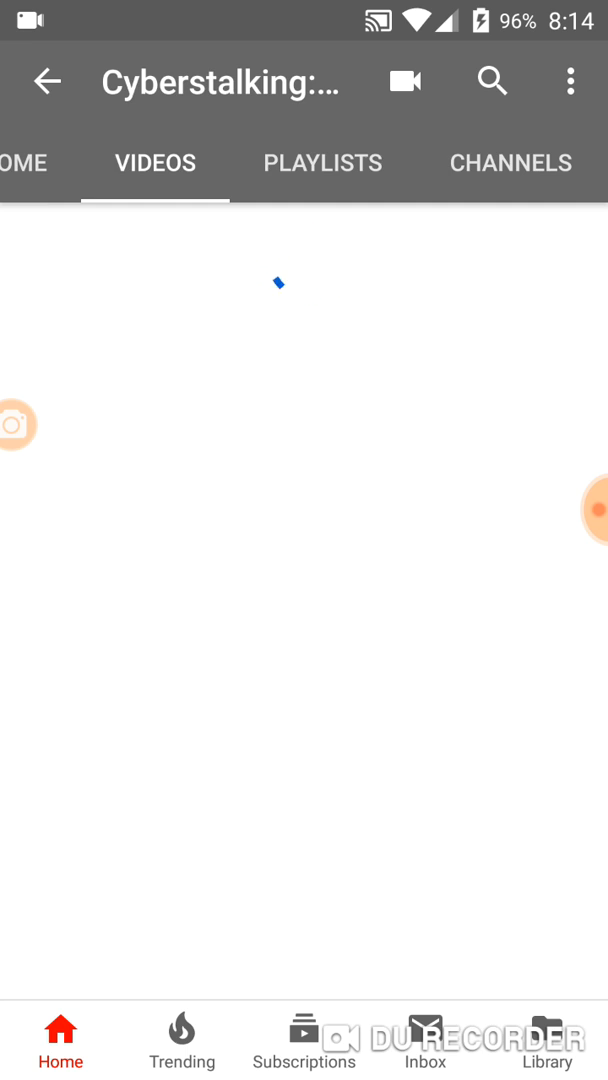
{"action": "key", "text": "HOME"}
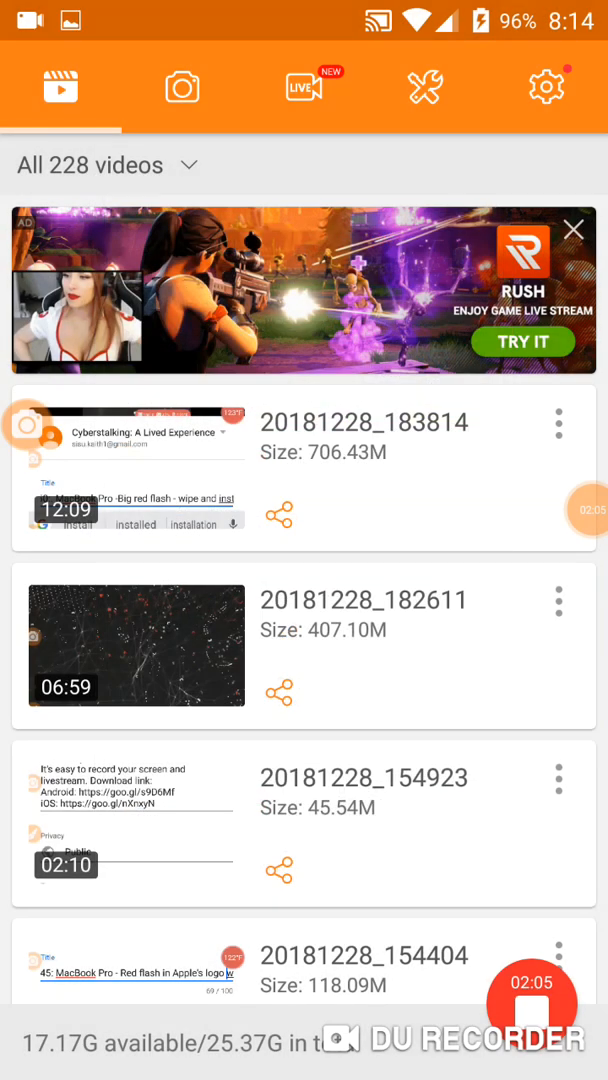
- Rename the 6:59 clip 20181228_182611 to '750'
{"action": "left_click", "coordinate": [558, 604]}
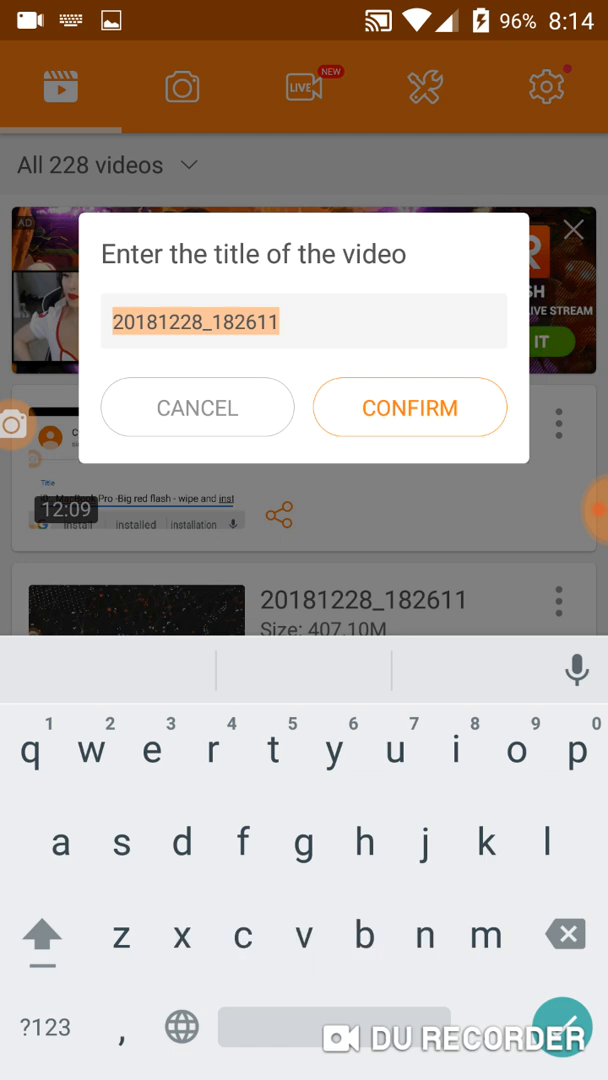
{"action": "left_click", "coordinate": [44, 1027]}
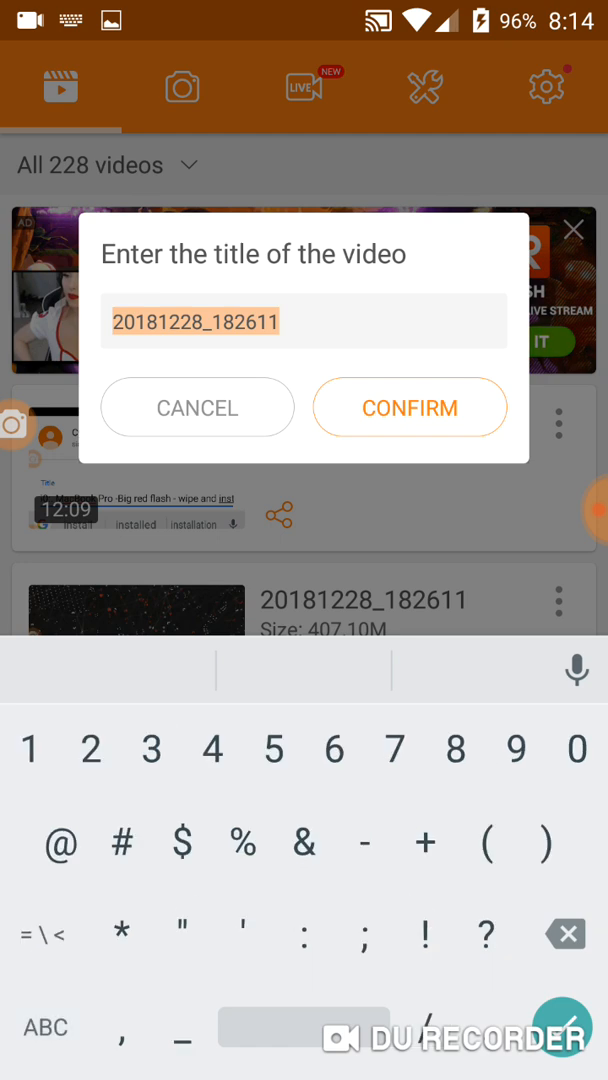
{"action": "type", "text": "750"}
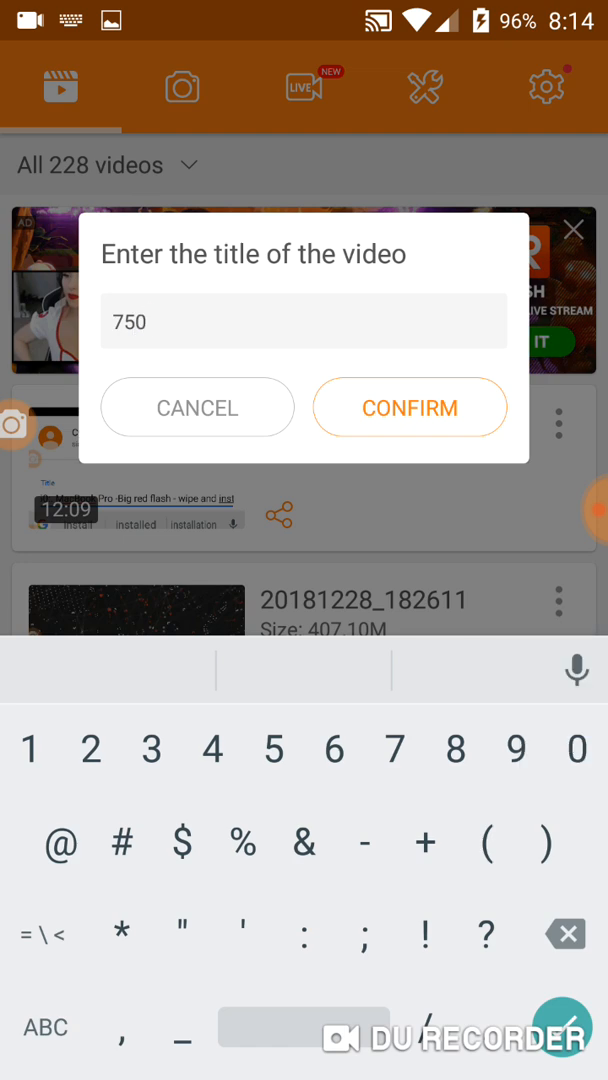
{"action": "left_click", "coordinate": [409, 407]}
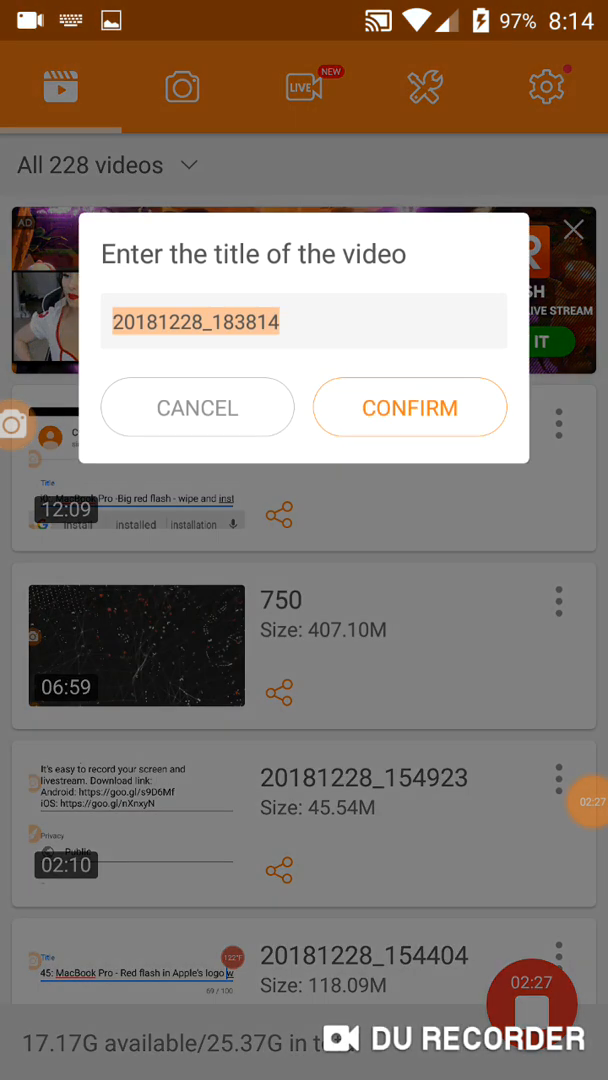
- Rename the 12:09 clip 20181228_183814 to '751 7.10 mins big red flash'
{"action": "left_click", "coordinate": [303, 321]}
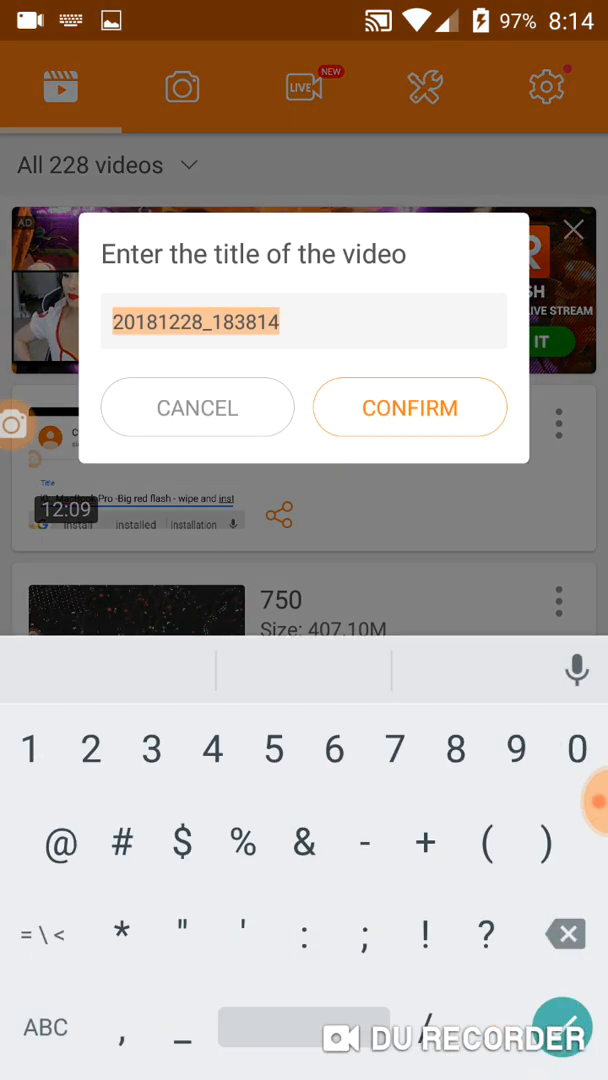
{"action": "type", "text": "751"}
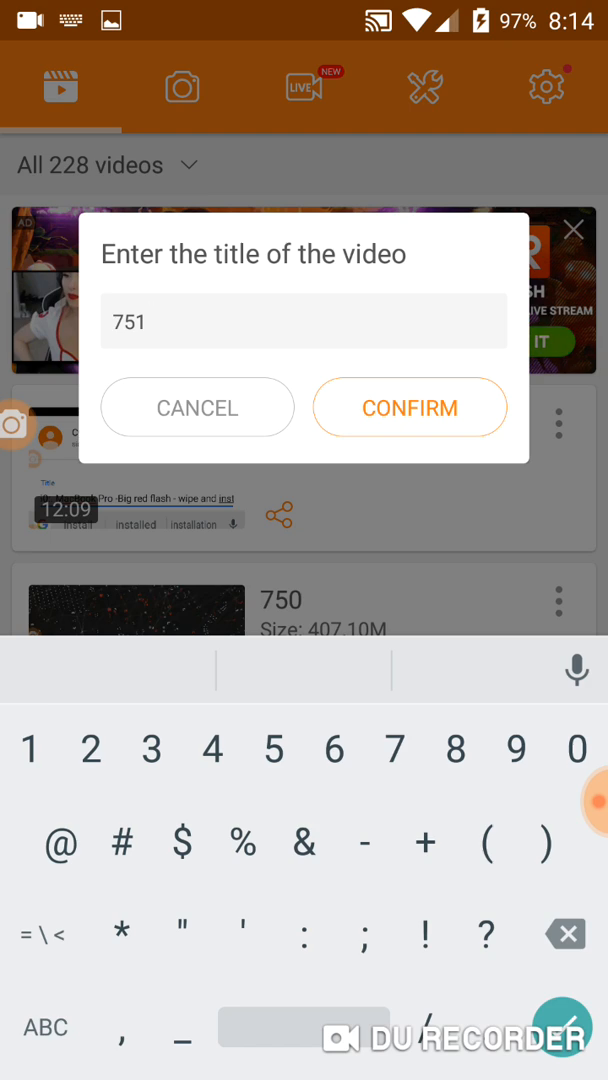
{"action": "type", "text": "7.10"}
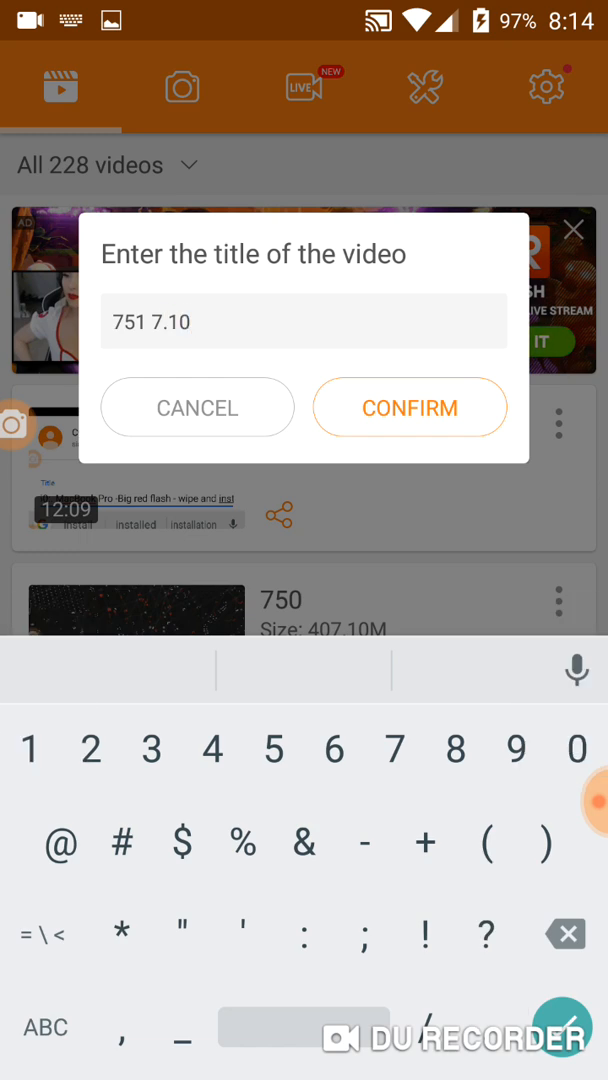
{"action": "type", "text": "mi"}
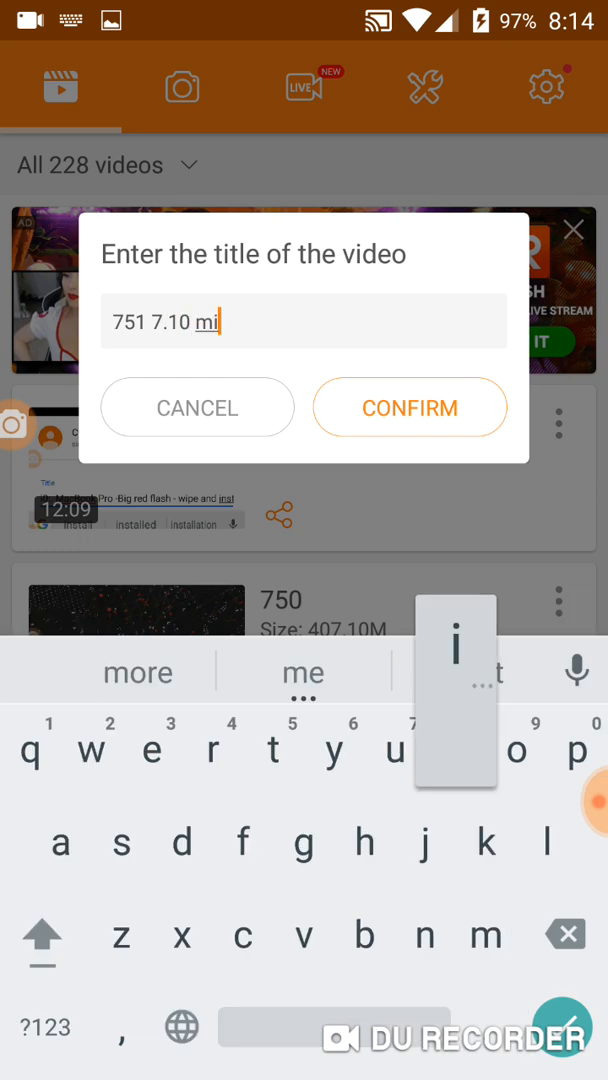
{"action": "type", "text": "ns big red"}
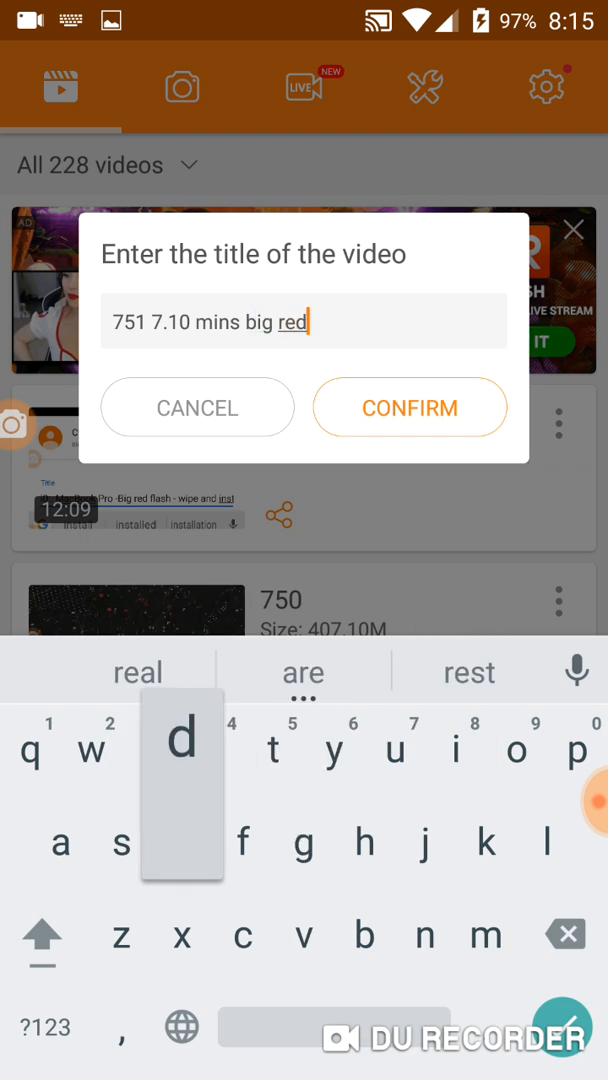
{"action": "type", "text": "fl"}
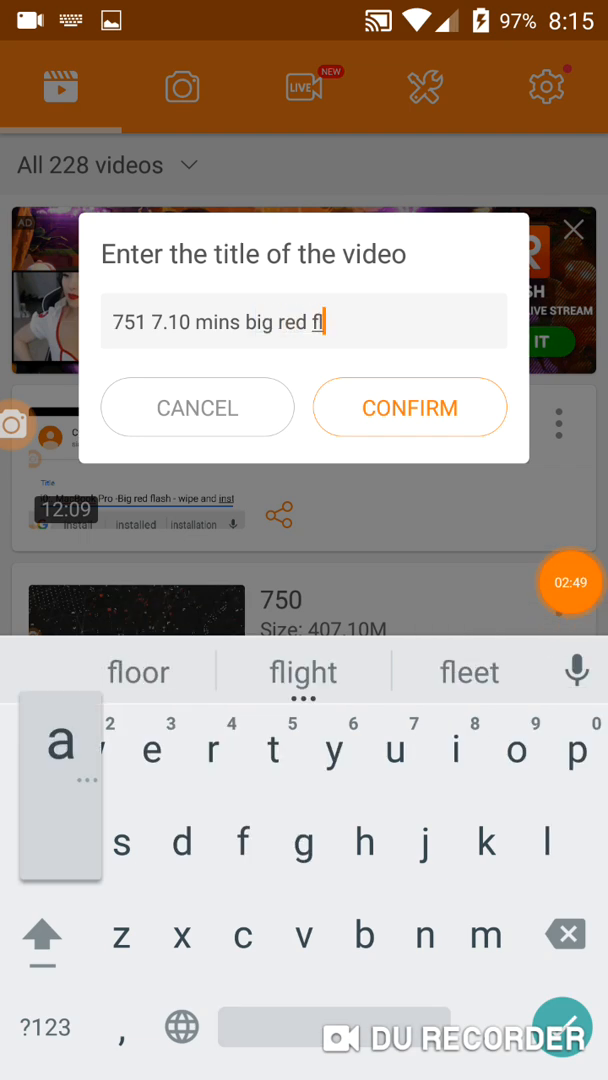
{"action": "left_click", "coordinate": [137, 671]}
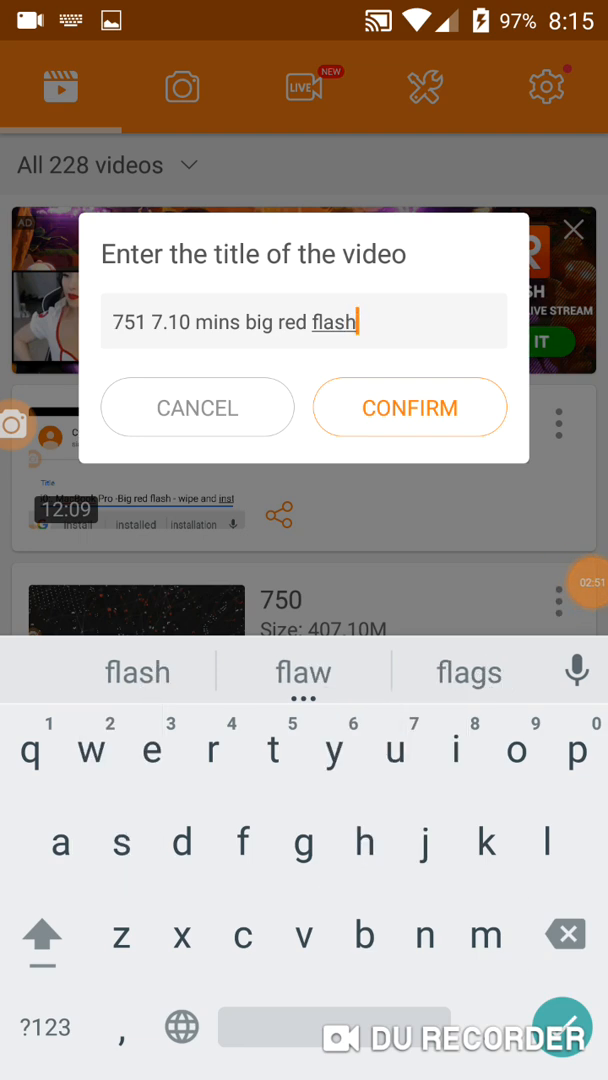
{"action": "left_click", "coordinate": [409, 407]}
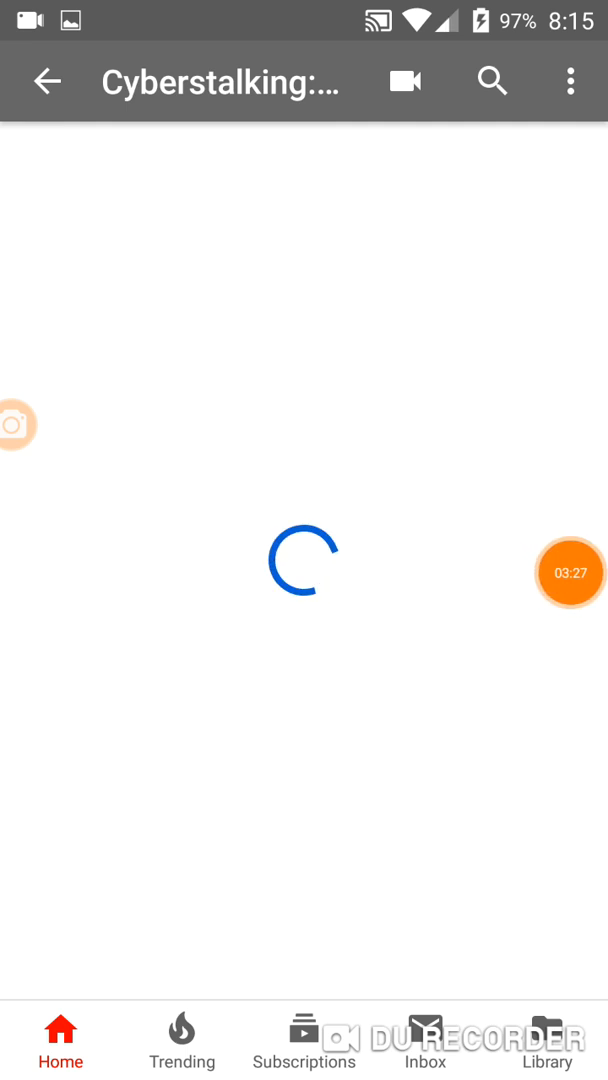
- Tap the still-loading Cyberstalking channel page in YouTube
{"action": "left_click", "coordinate": [569, 572]}
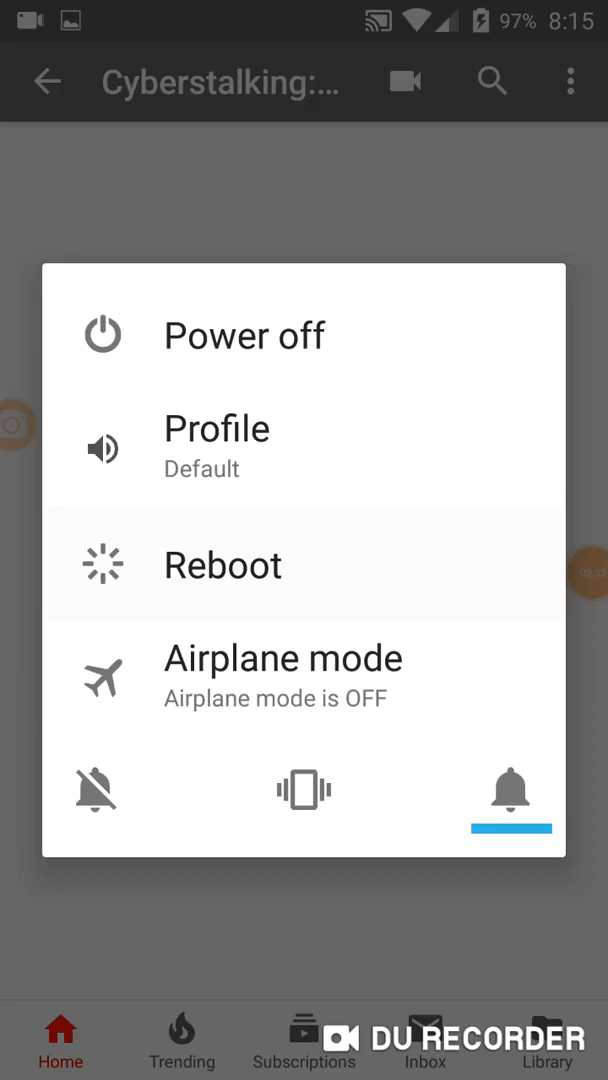
- Choose Reboot from the power menu and confirm with OK
{"action": "left_click", "coordinate": [222, 564]}
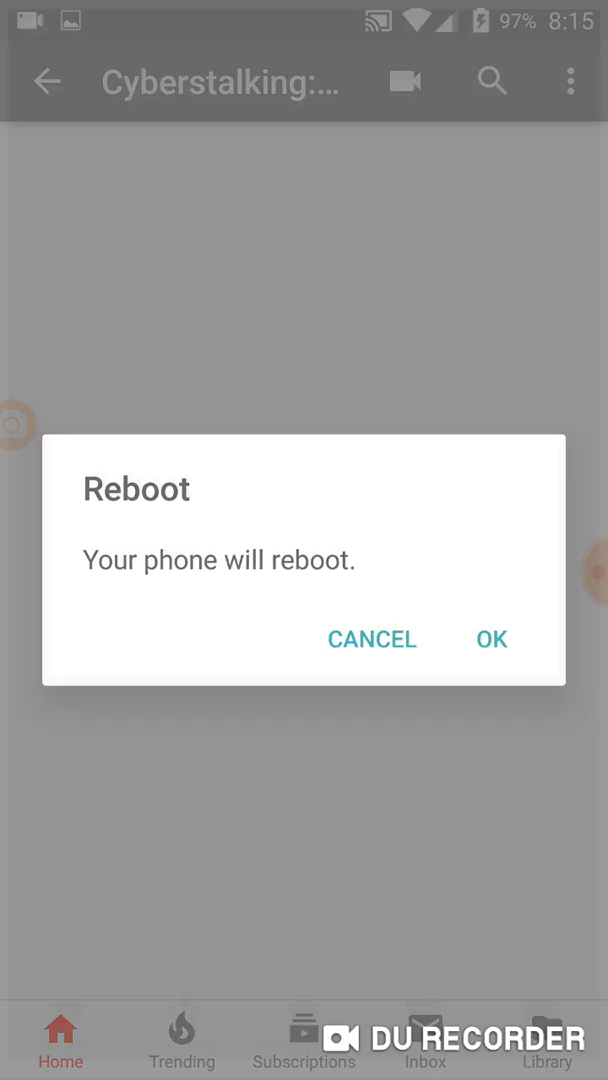
{"action": "left_click", "coordinate": [491, 639]}
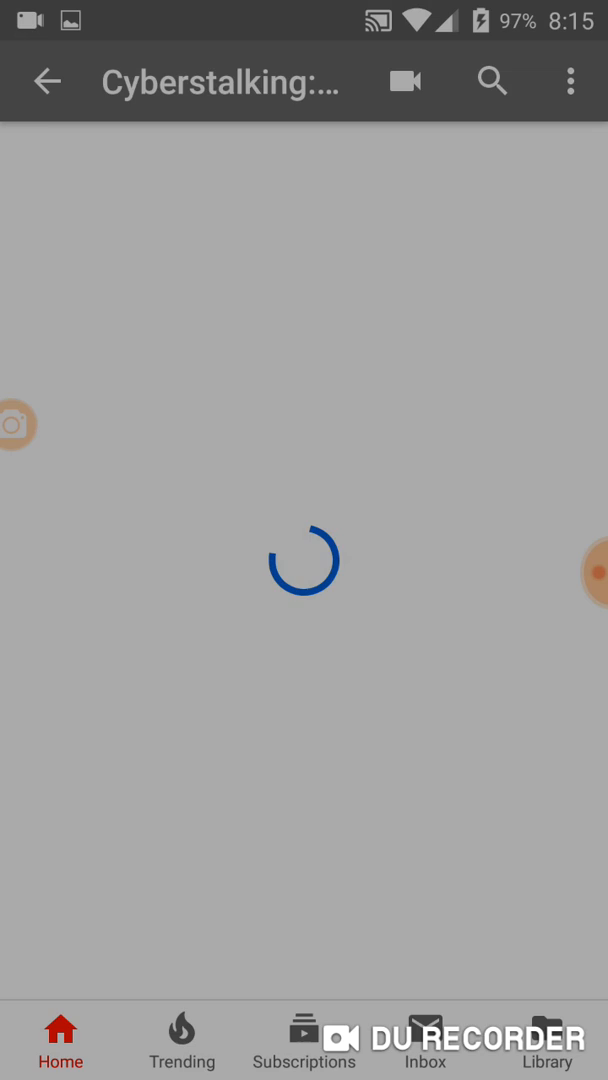